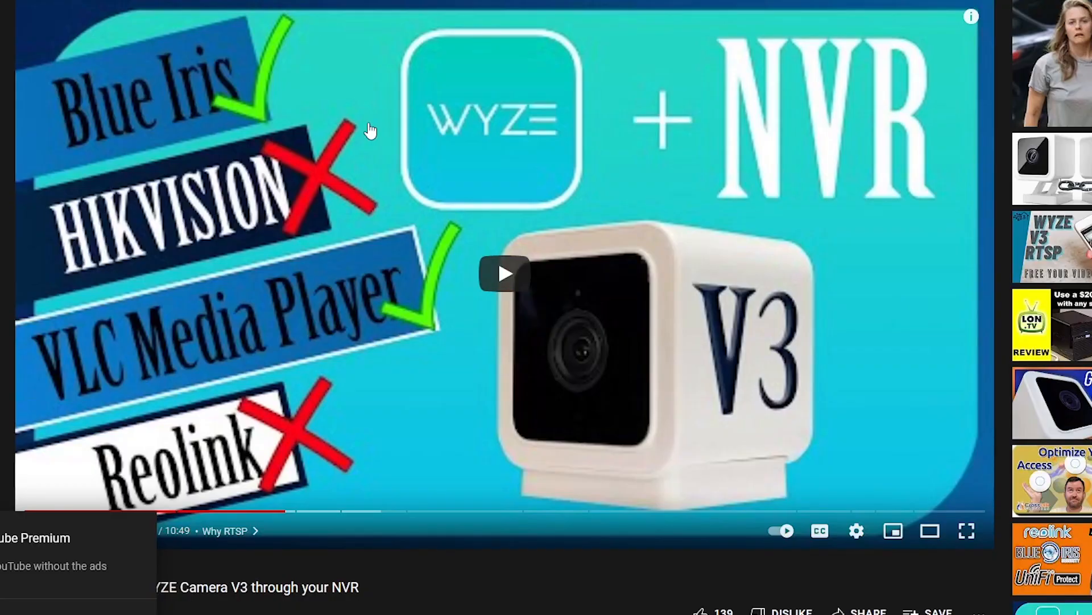
# Scroll below the YouTube video to the description with the RTSP V3 firmware link.
pyautogui.scroll(-3)
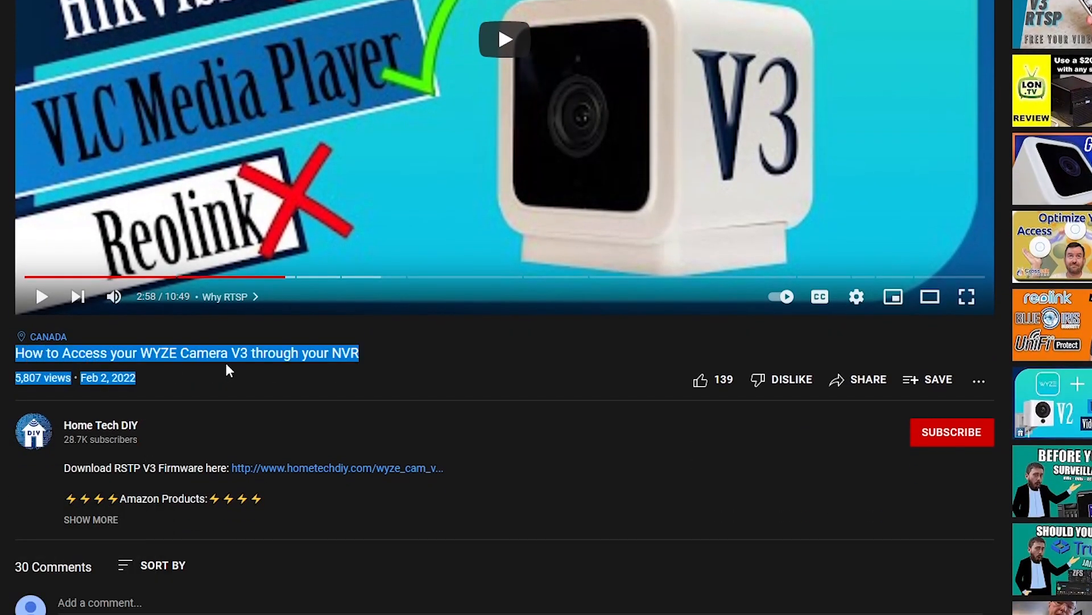
pyautogui.click(233, 370)
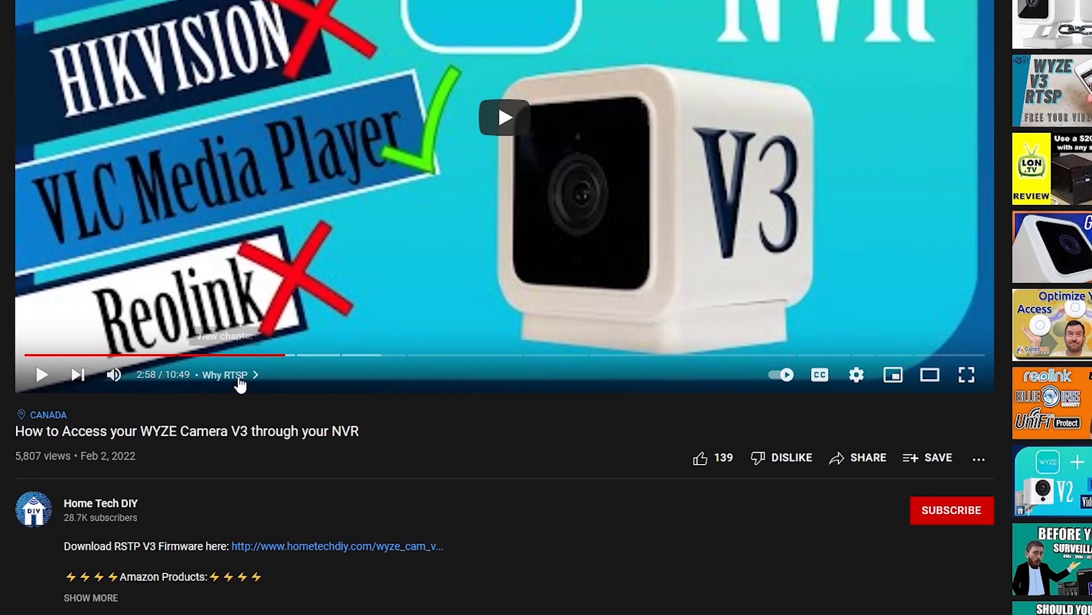
pyautogui.scroll(-3)
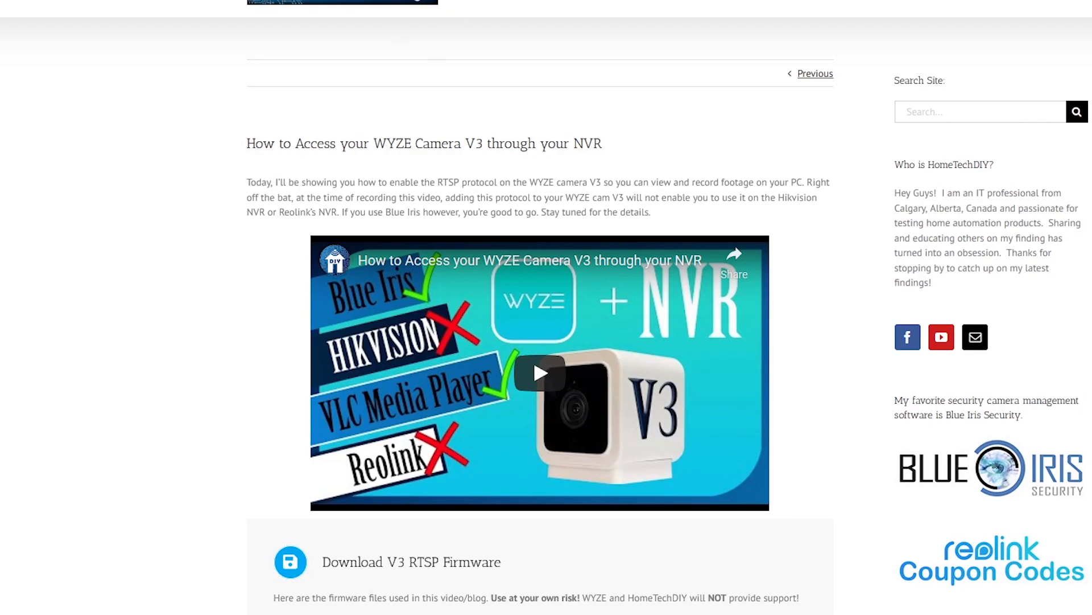
# Scroll the HomeTechDIY post down to the demo_v3_RTSP_4.61.0.1.zip download link.
pyautogui.scroll(-3)
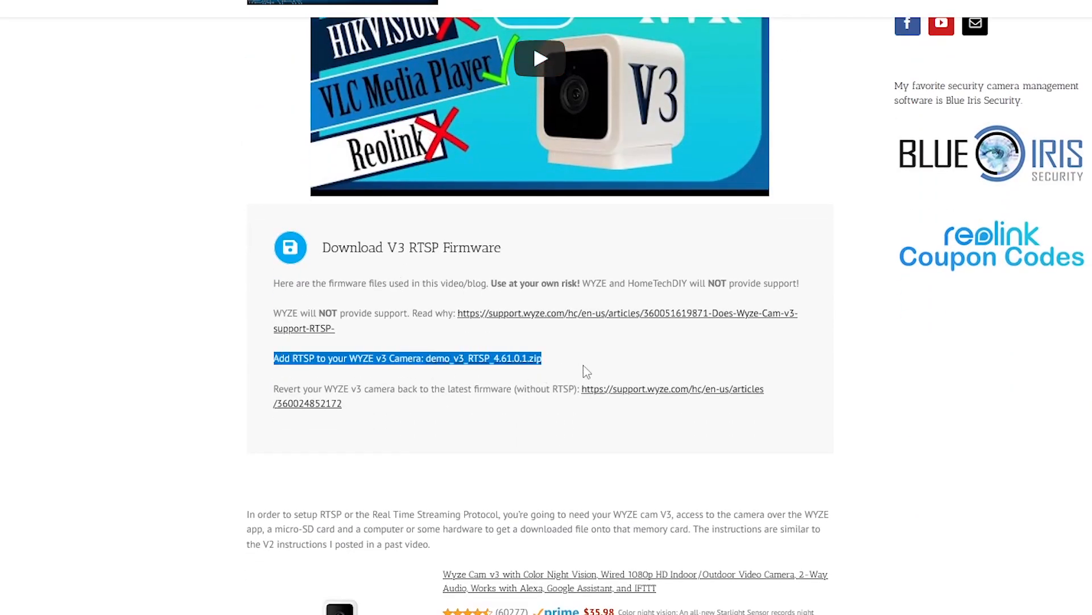
pyautogui.moveTo(660, 362)
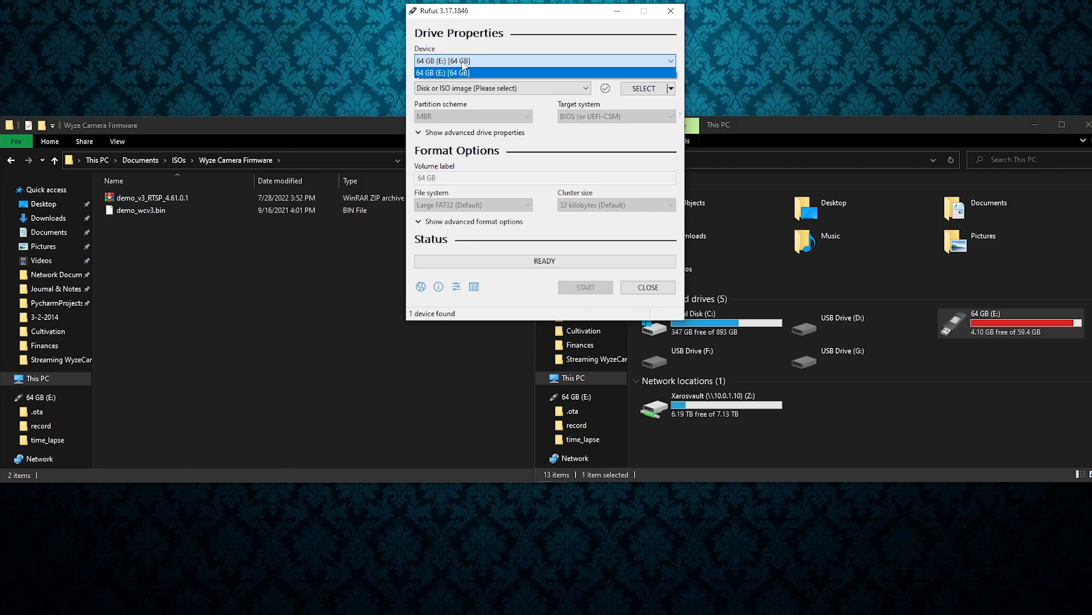
# Target the 64 GB (E:) card, set Non bootable, and keep Large FAT32.
pyautogui.click(443, 72)
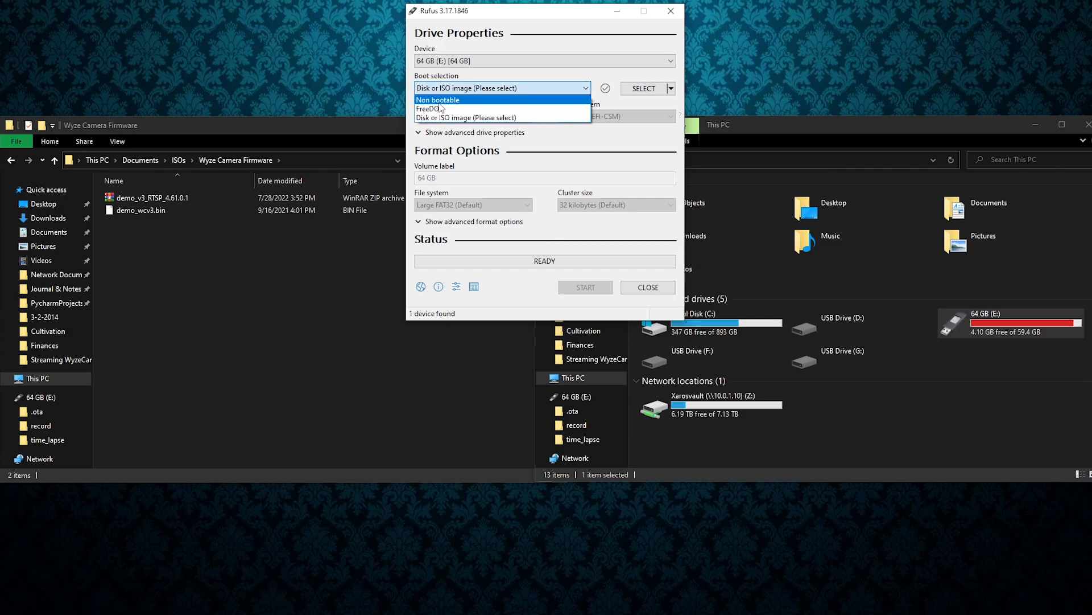
pyautogui.click(437, 99)
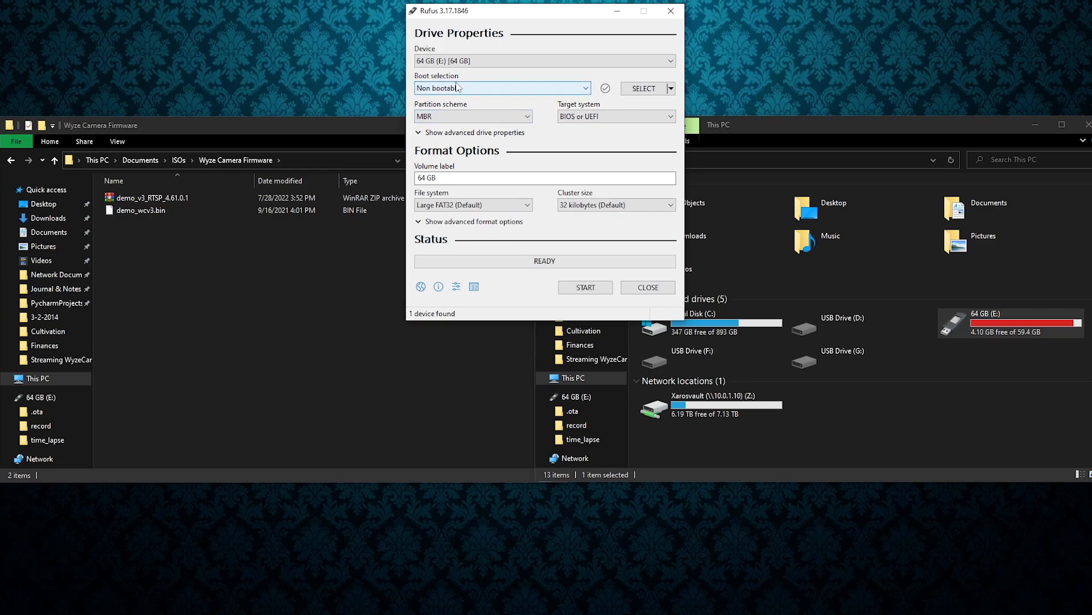
pyautogui.moveTo(463, 117)
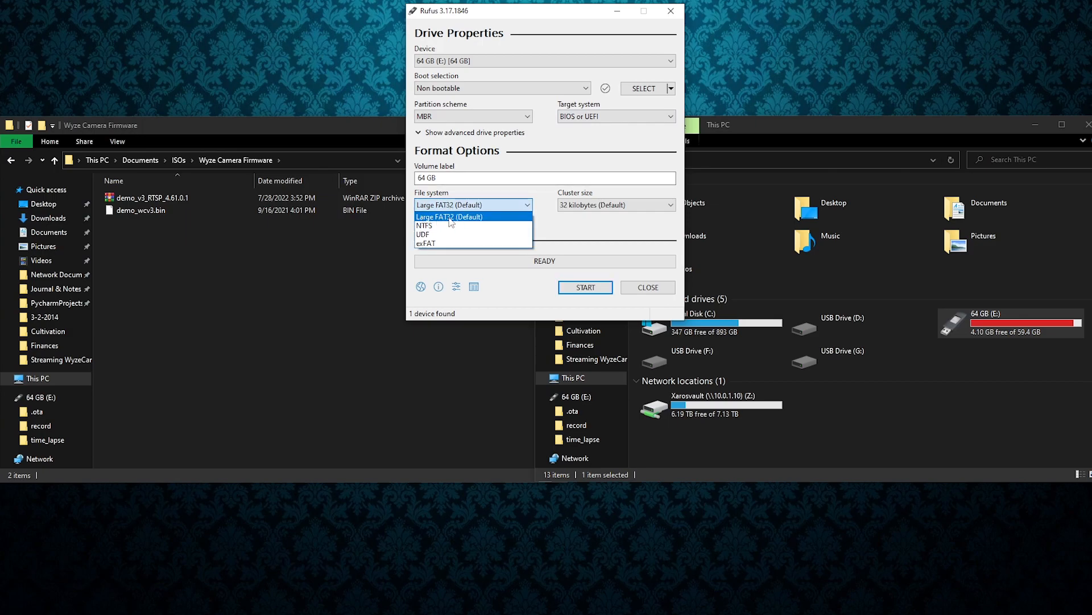
pyautogui.click(449, 217)
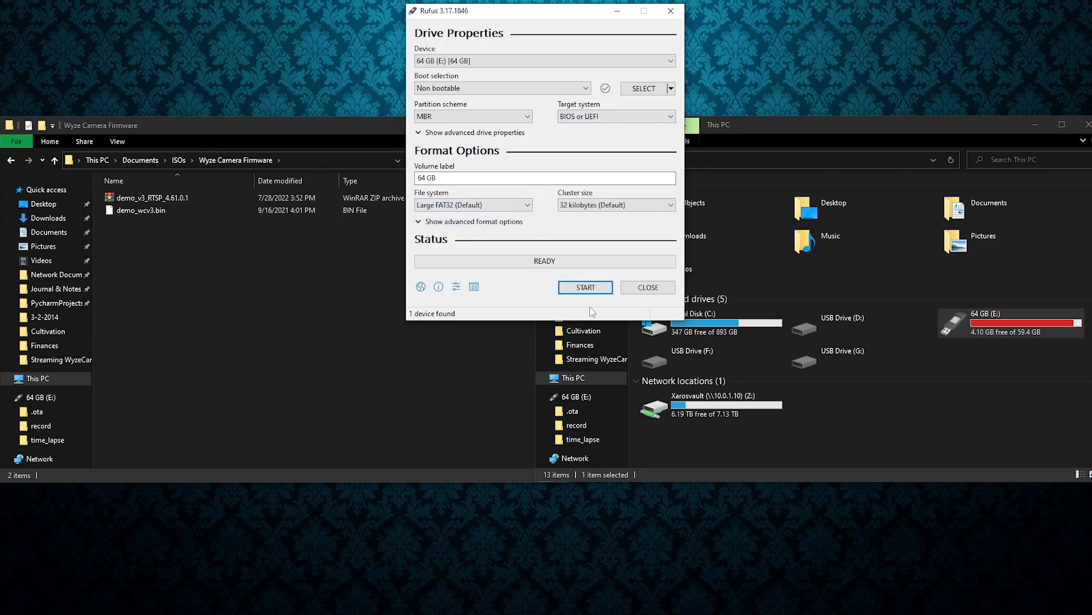
# Start formatting the 64 GB (E:) card and accept the data-destruction warning.
pyautogui.click(586, 287)
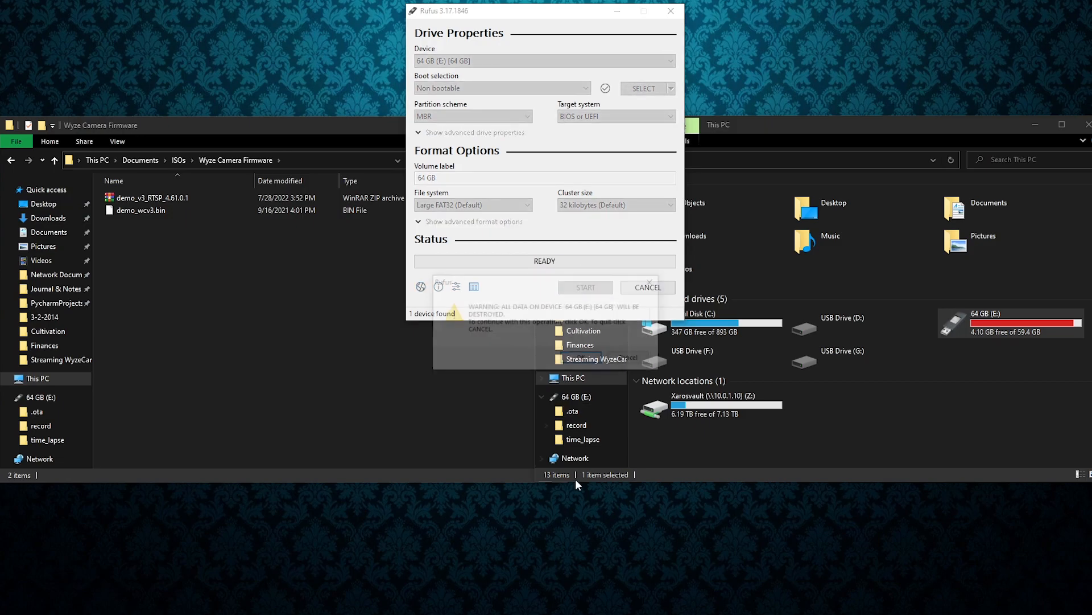
pyautogui.click(584, 287)
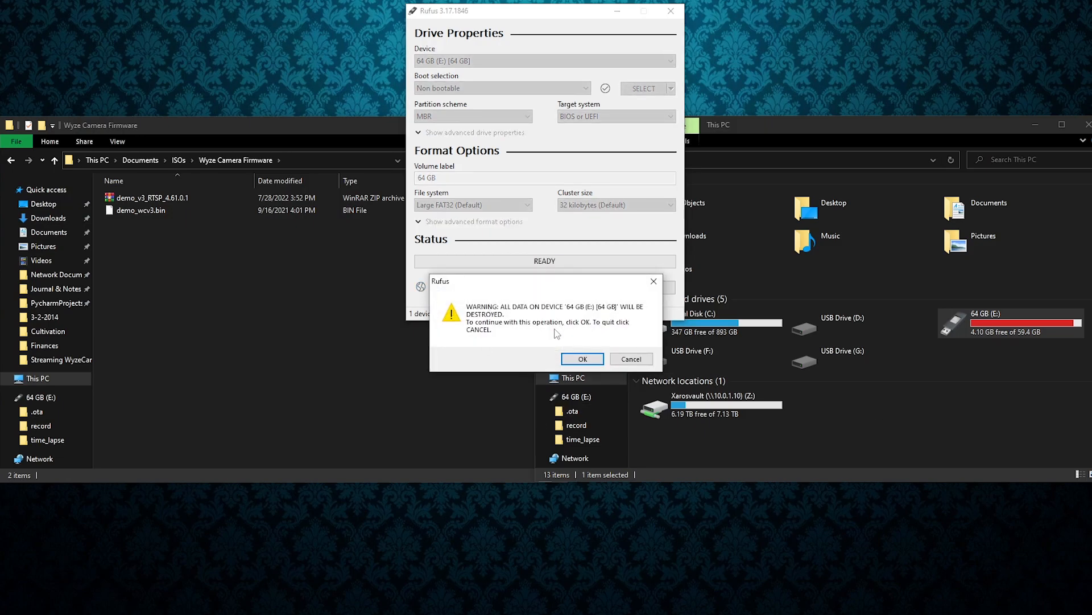
pyautogui.moveTo(583, 358)
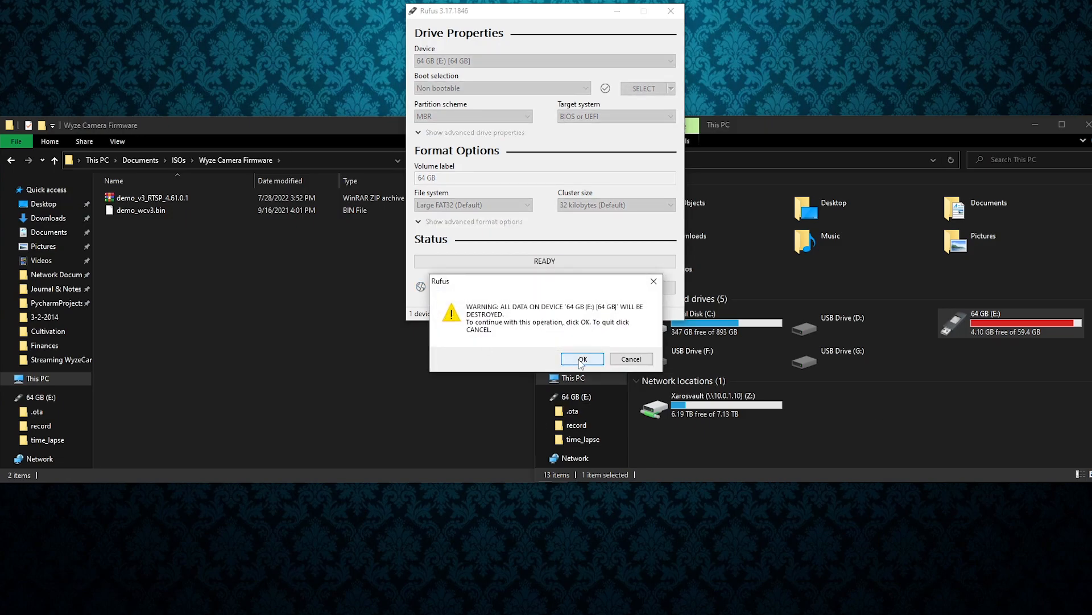
pyautogui.moveTo(1000, 331)
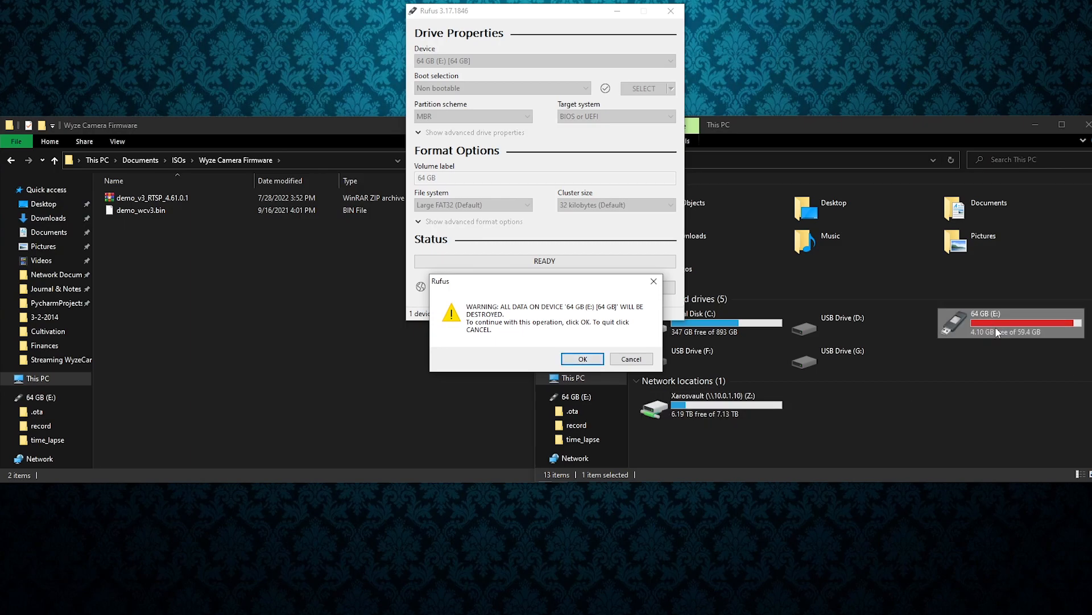
pyautogui.moveTo(979, 341)
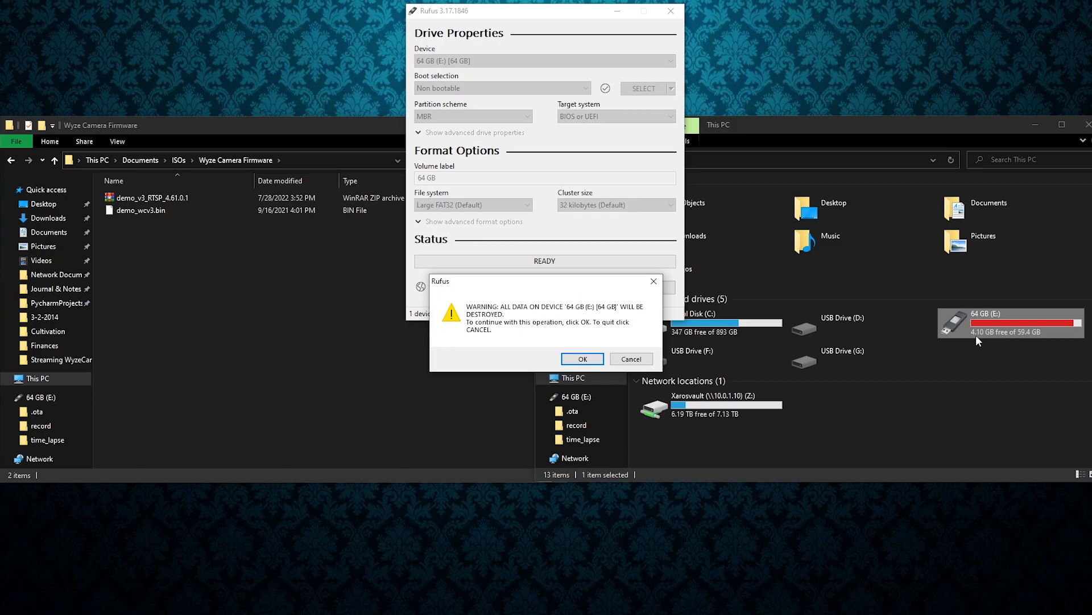
pyautogui.click(583, 359)
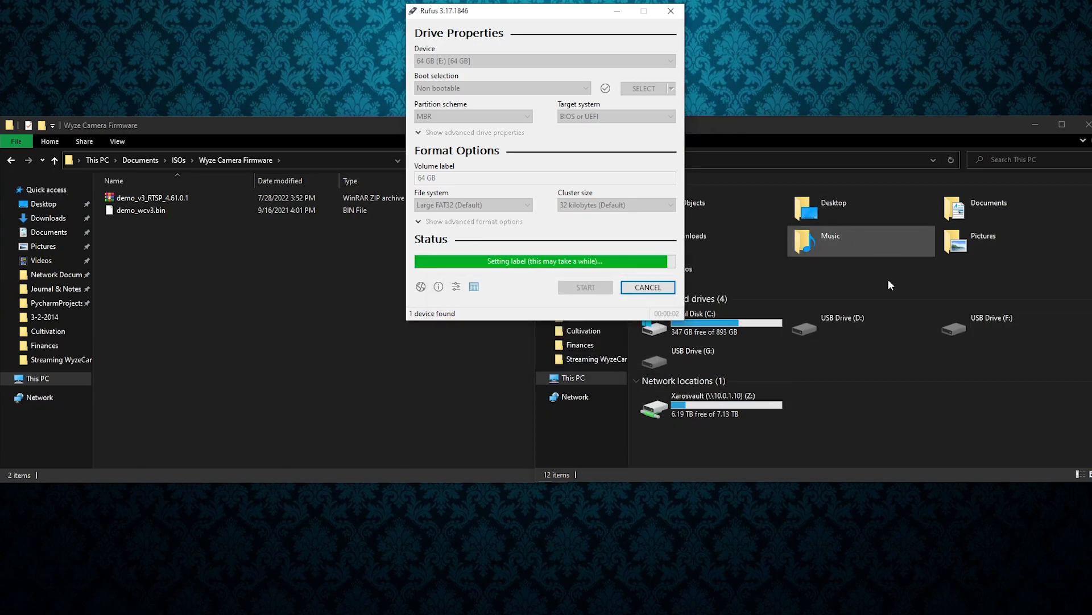
# Open the formatted 64 GB (E:) card and select demo_wcv3.bin in the firmware folder.
pyautogui.click(647, 287)
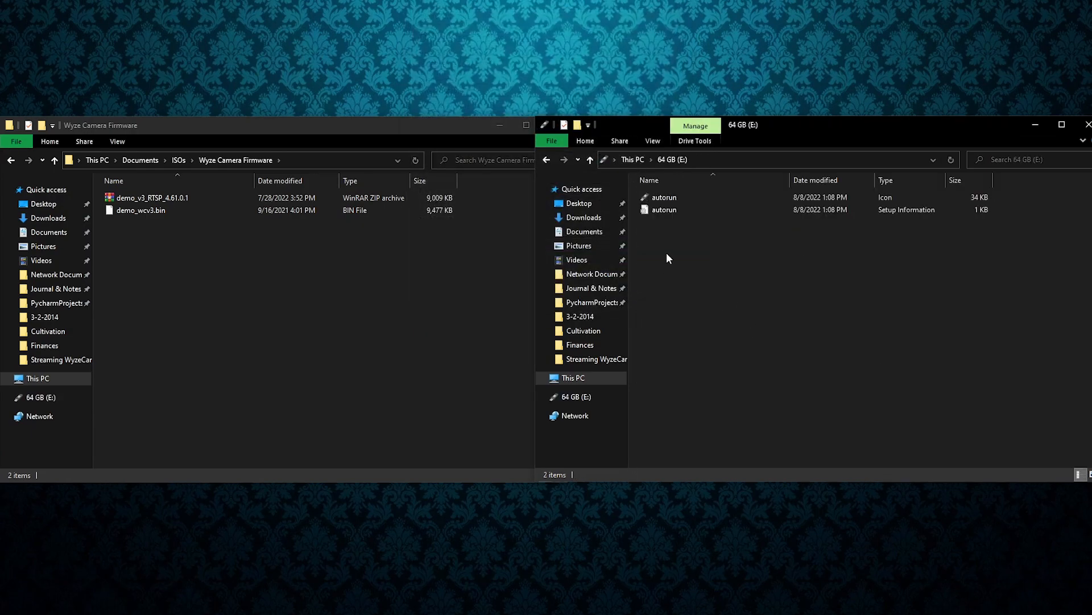
pyautogui.click(139, 210)
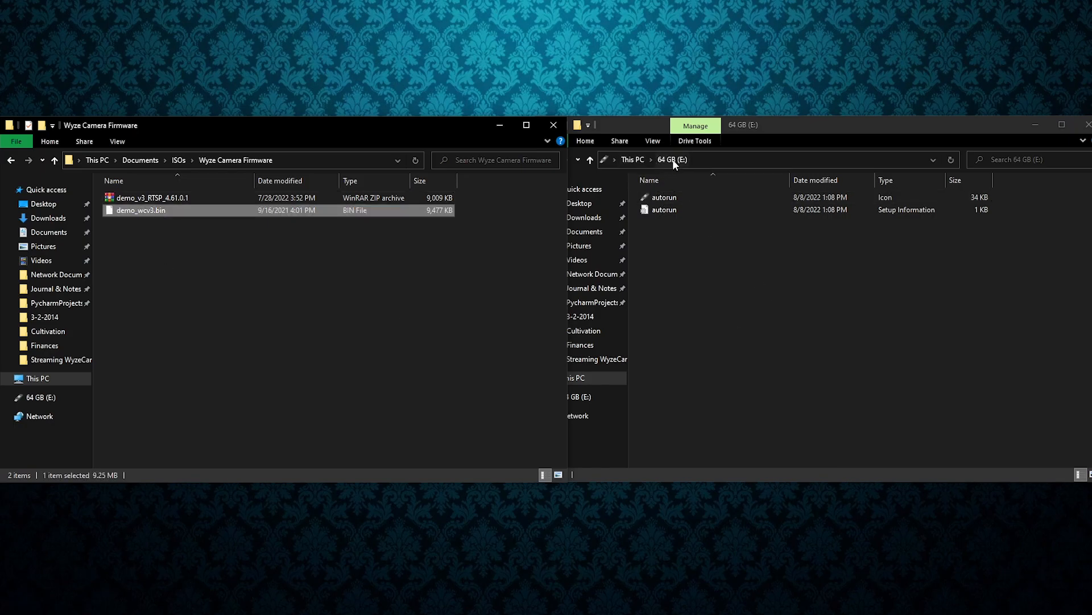
pyautogui.moveTo(551, 203)
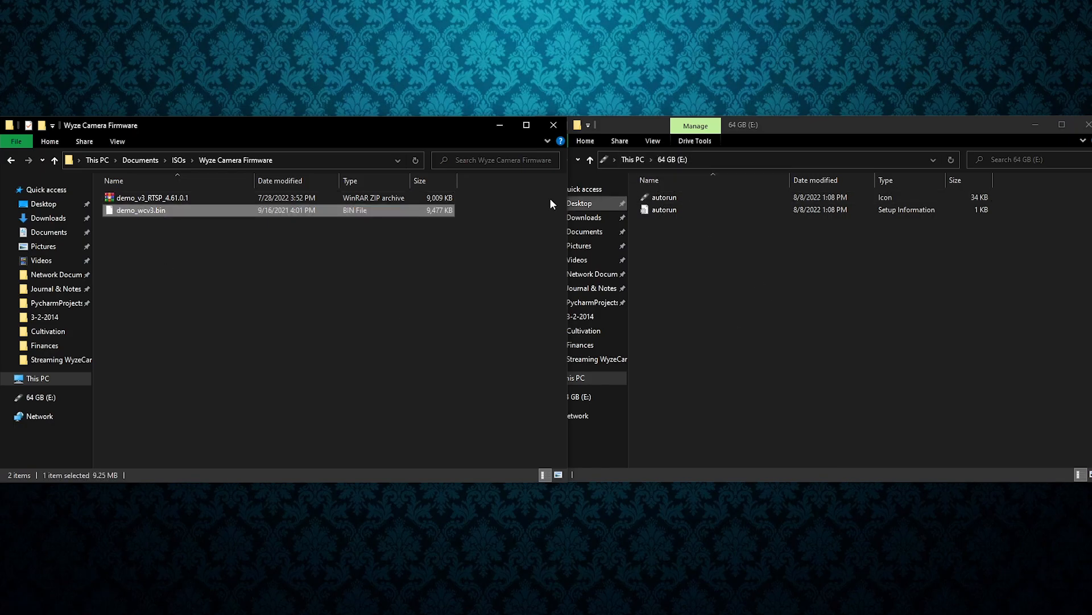